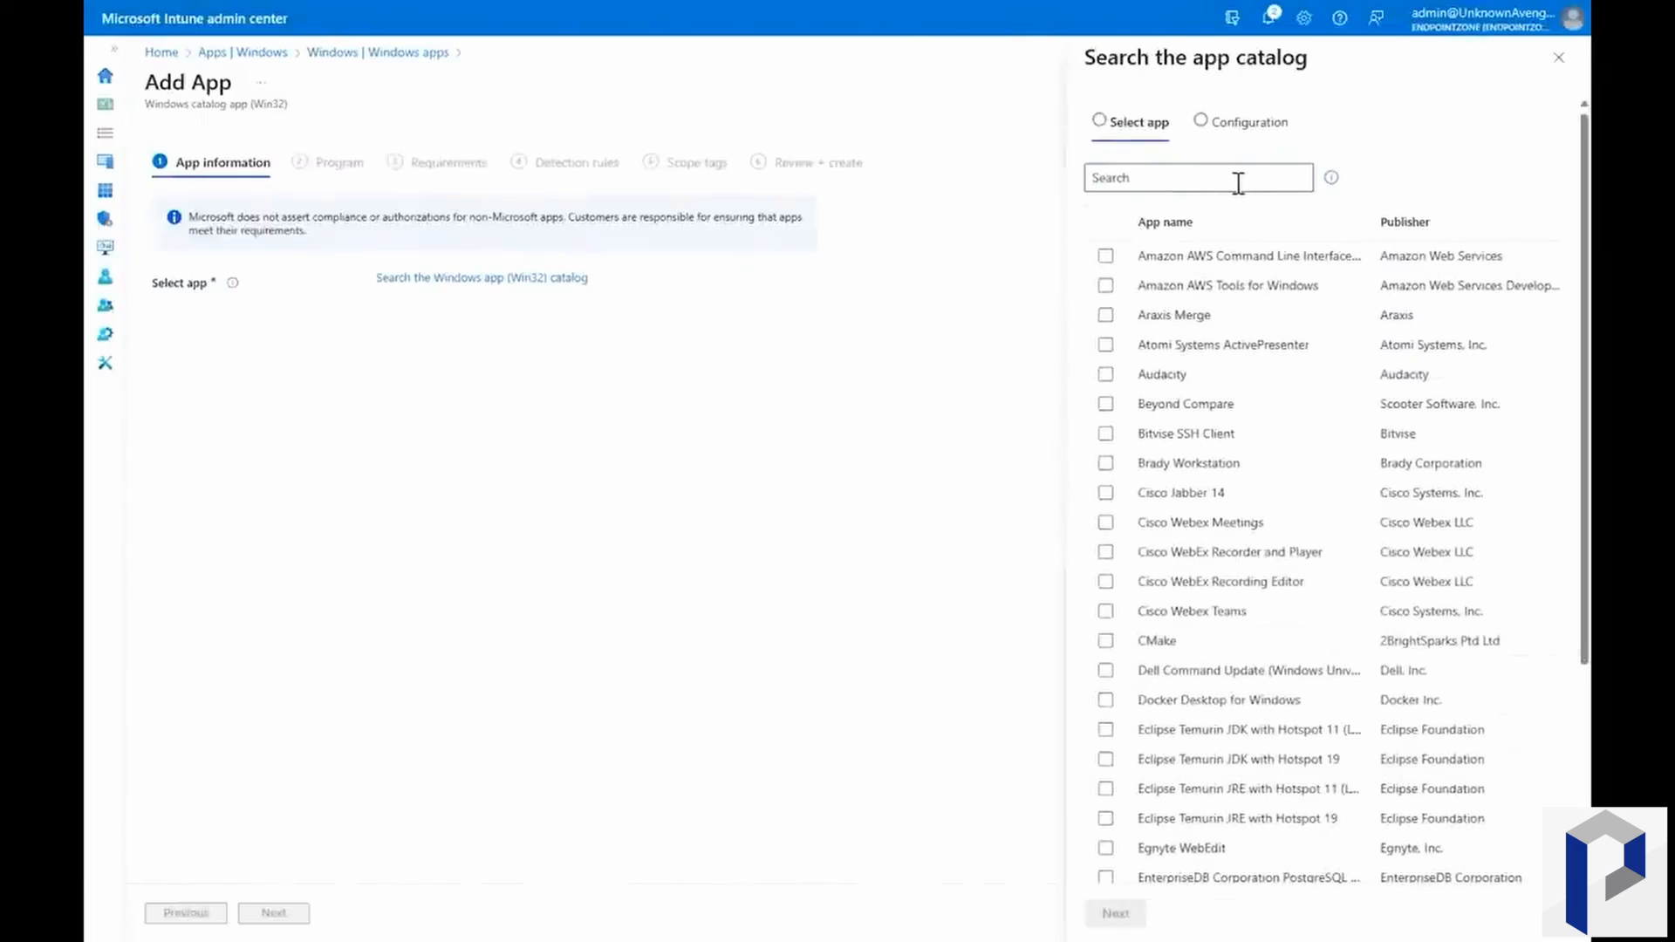
# Step: Choose Microsoft PowerToys from the app catalog, loading PowerToys (x64) version 0.71.0 details
pyautogui.write('Microsoft')
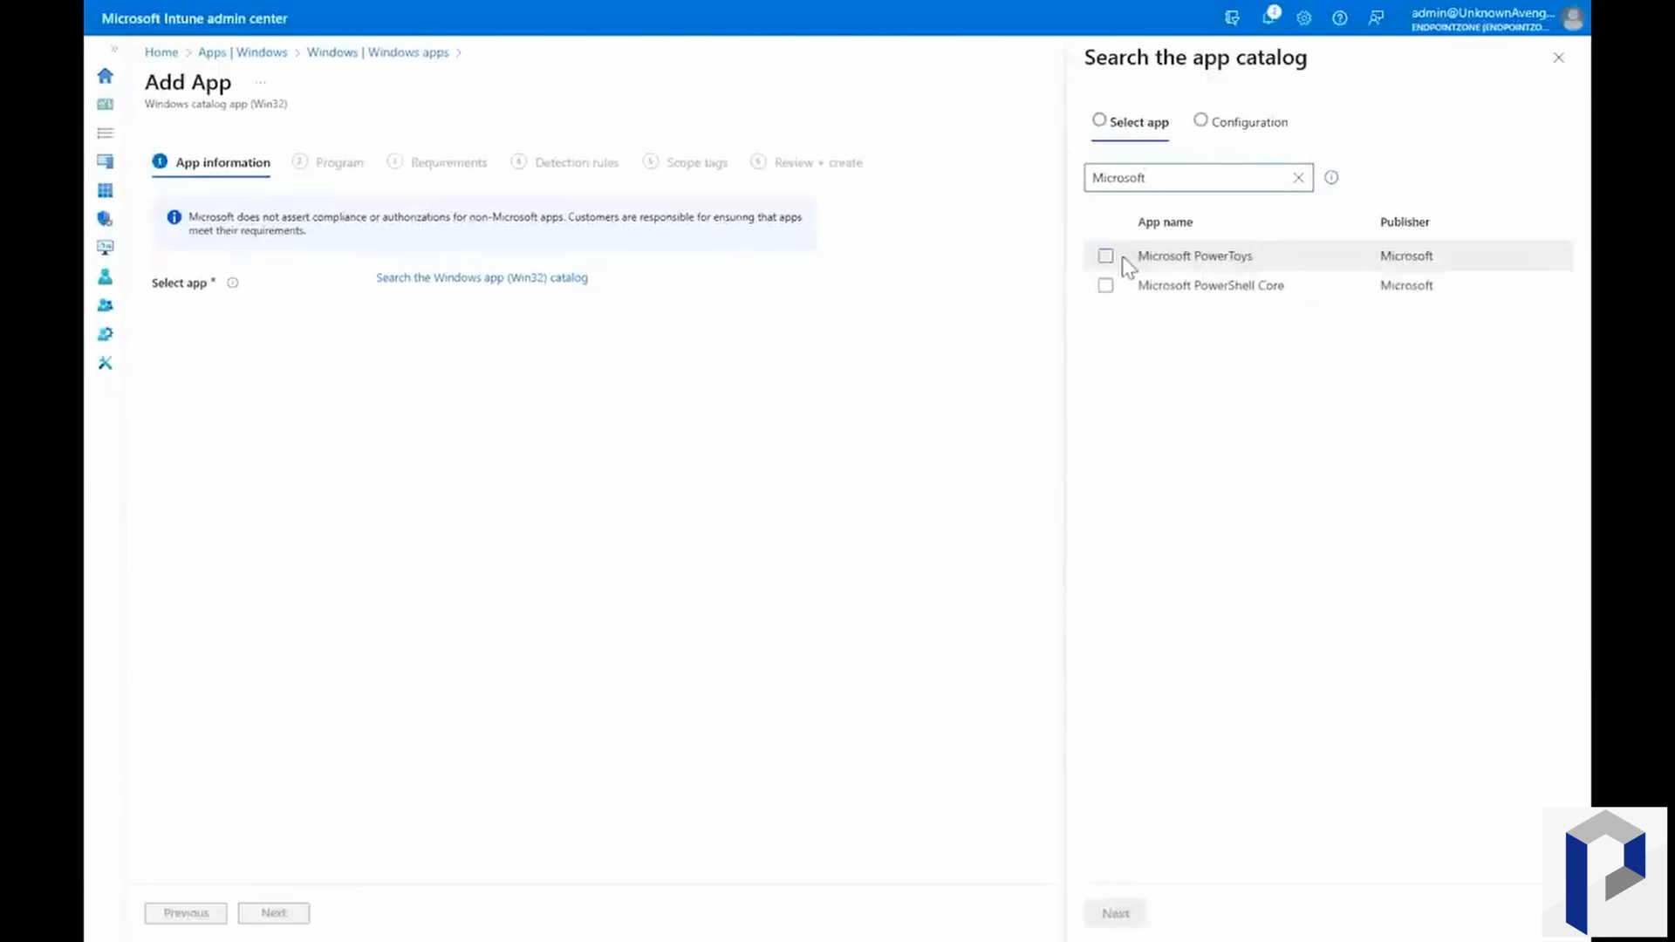
pyautogui.click(1106, 255)
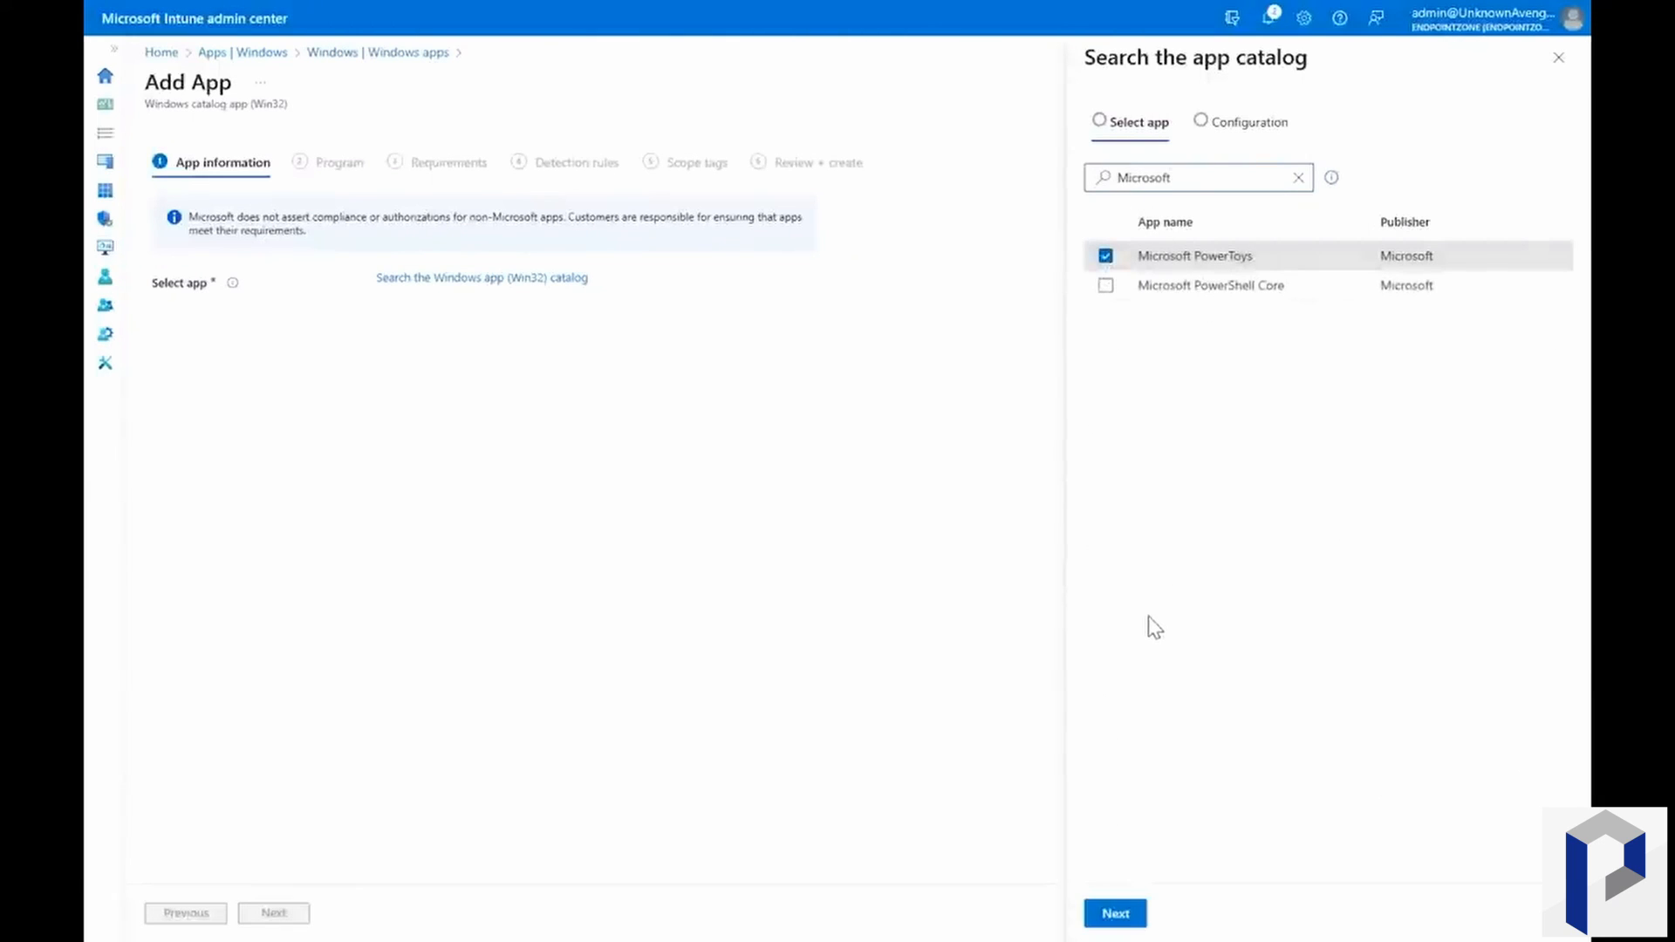
pyautogui.click(1115, 913)
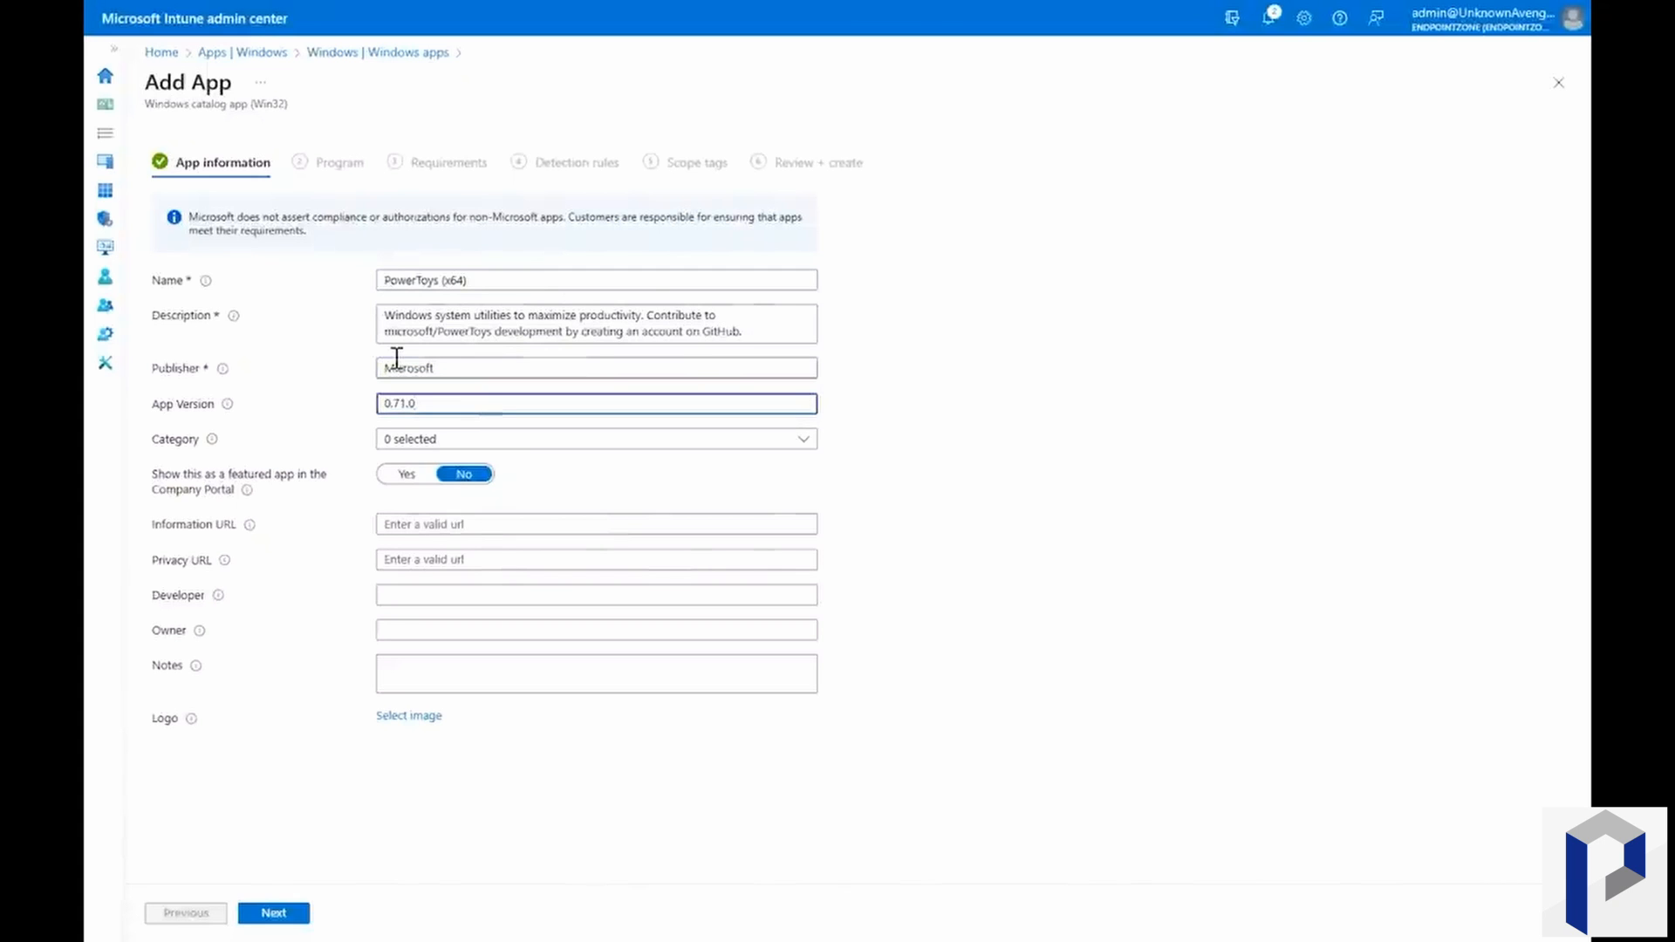
# Step: Accept the default Program, Requirements and Detection rules pages for PowerToys (x64)
pyautogui.click(274, 913)
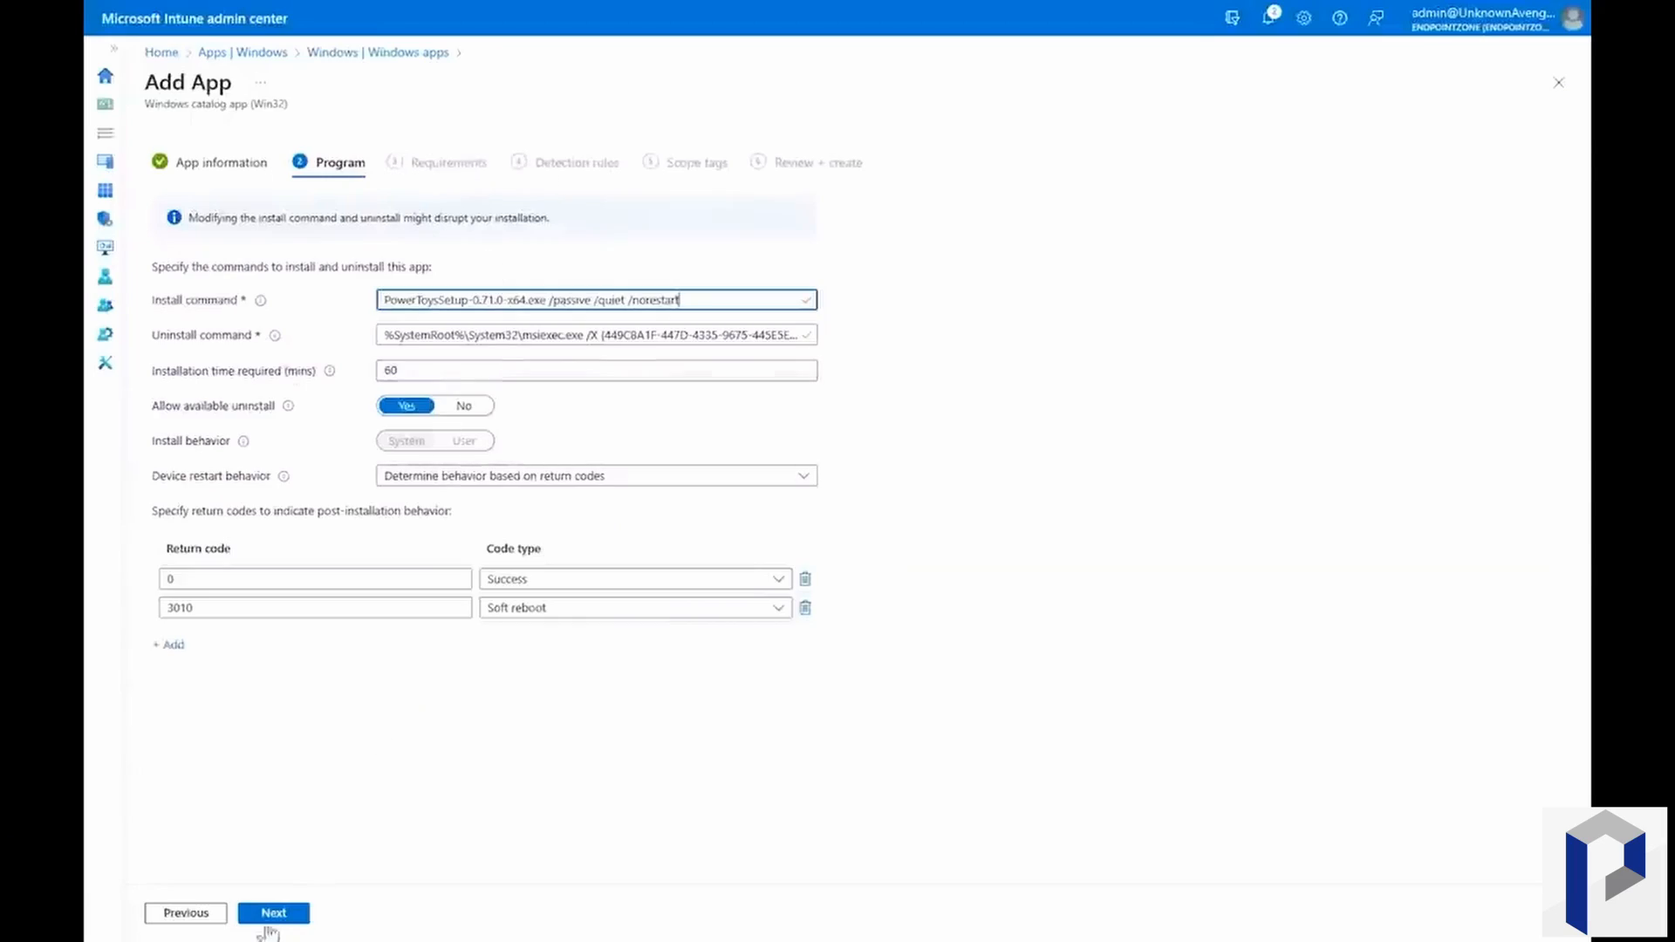
pyautogui.click(274, 913)
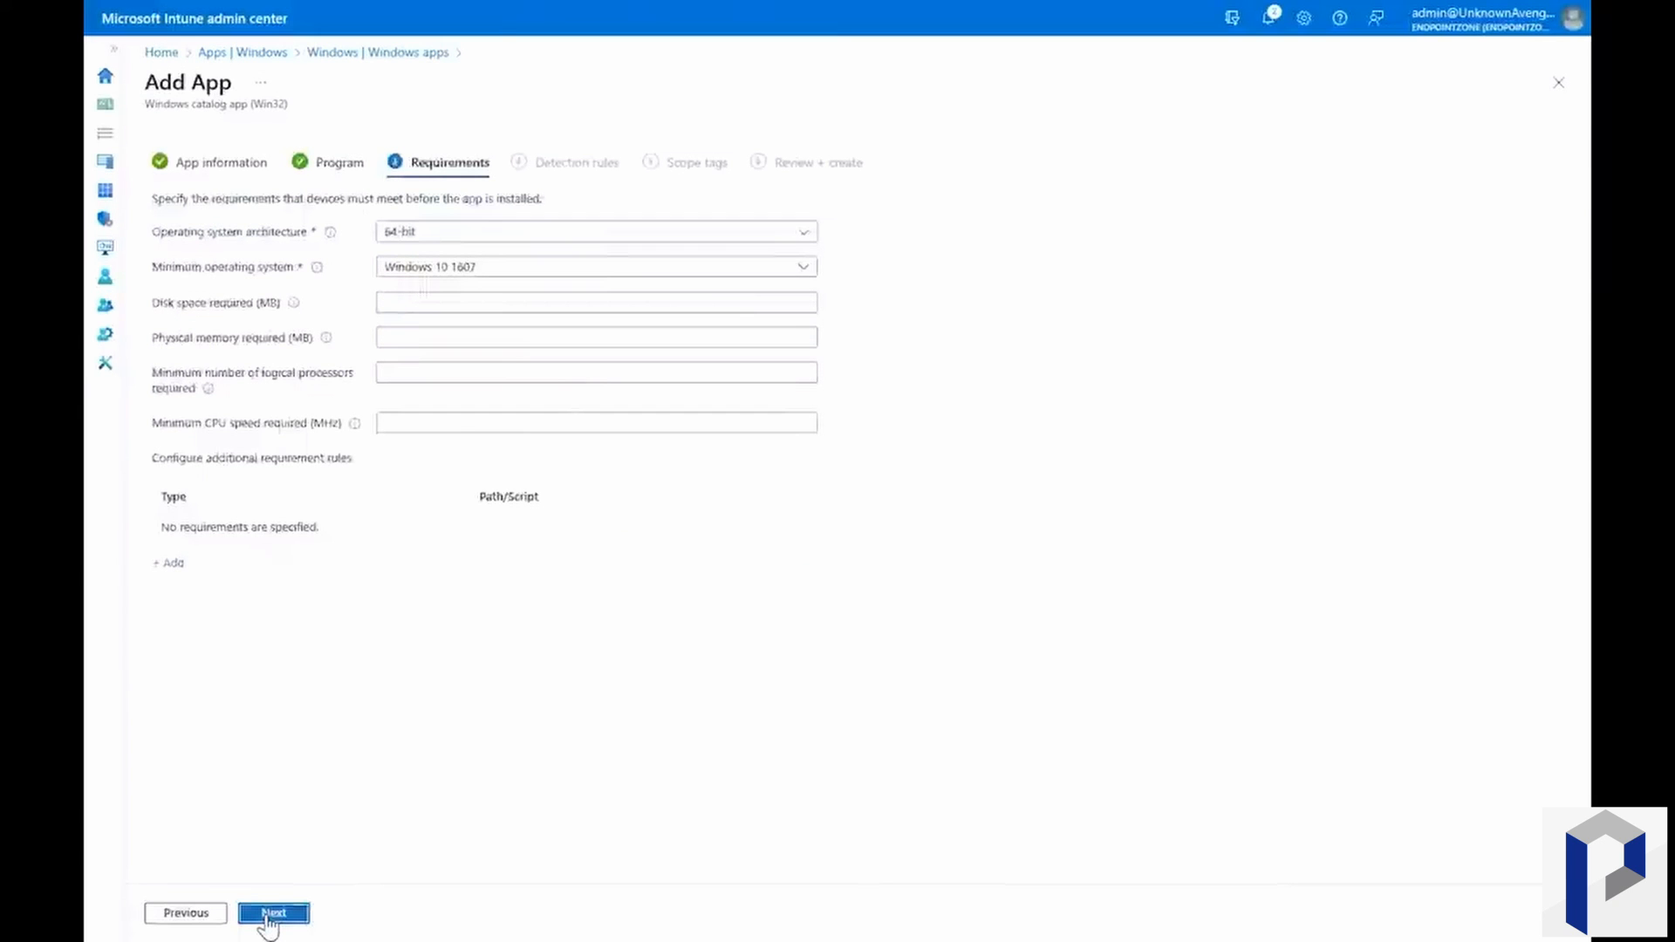
pyautogui.click(274, 913)
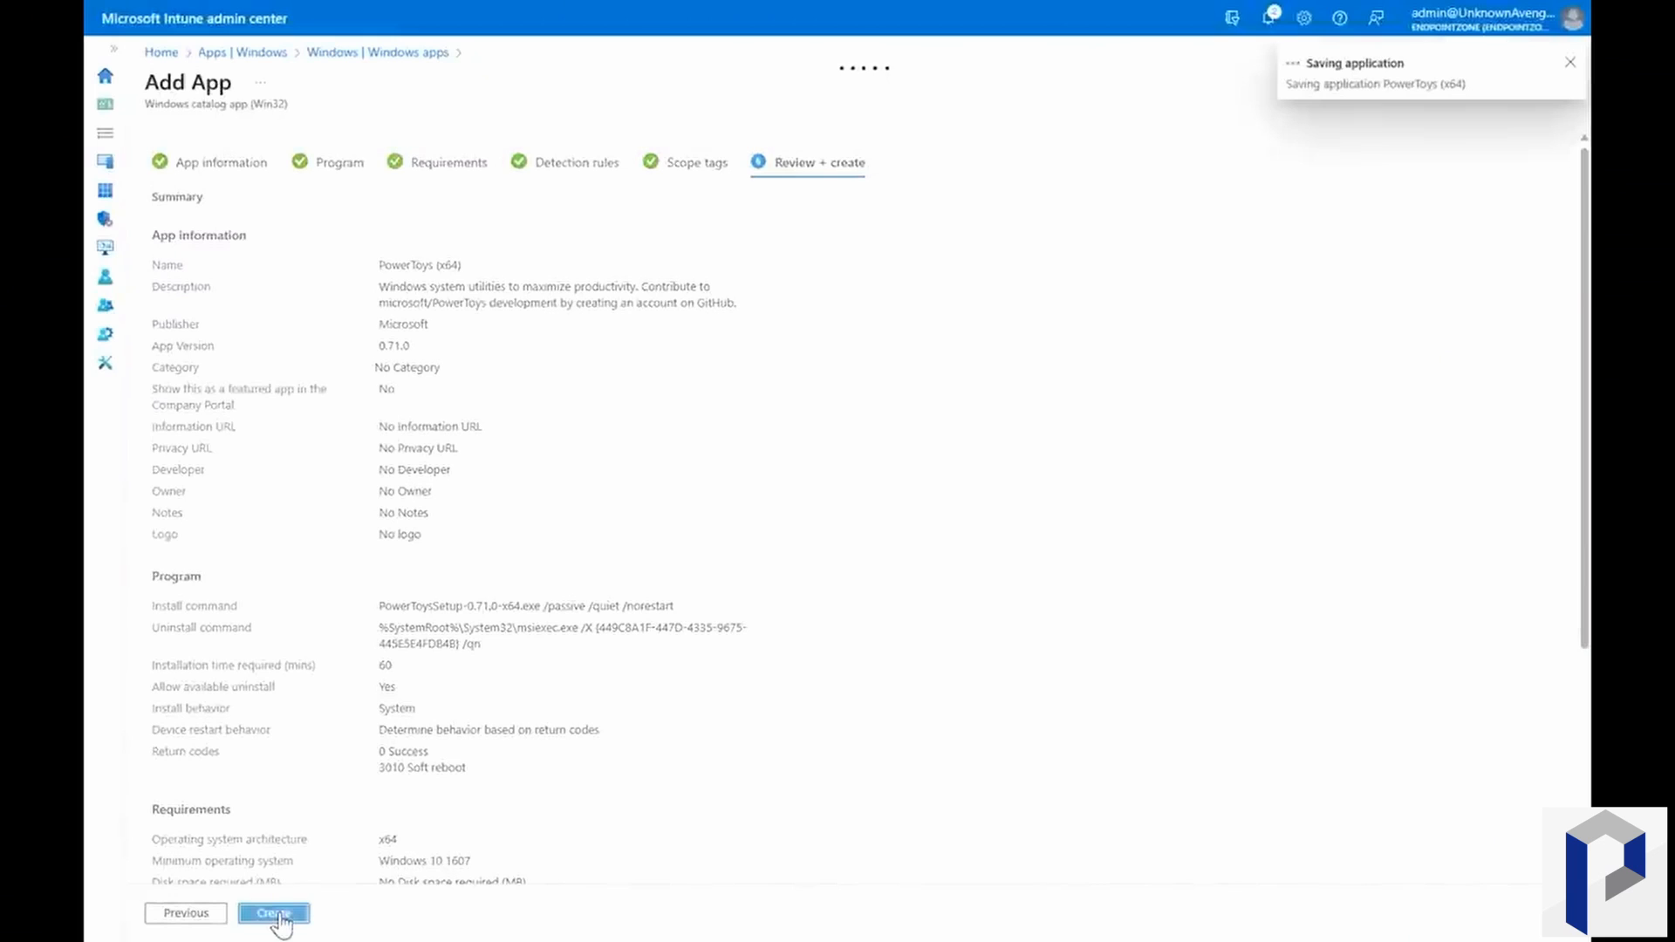
# Step: Create the PowerToys (x64) app so Intune starts saving it
pyautogui.click(274, 912)
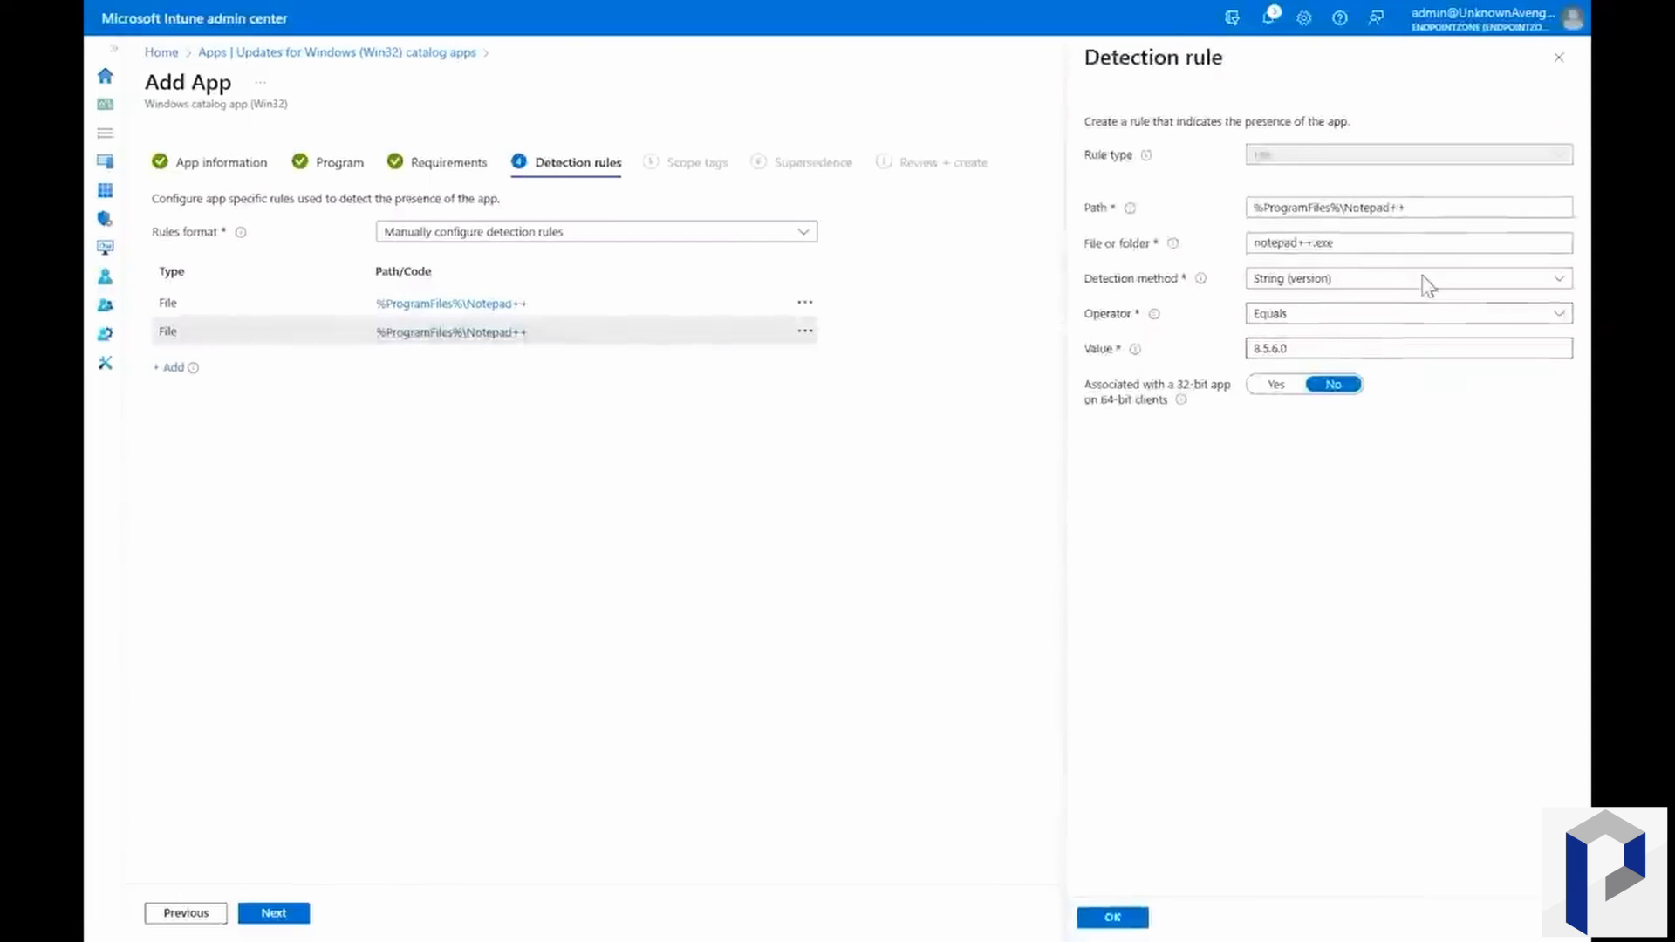
# Step: Keep the 8.5.6.0 version rule, no scope tags, and supersede Notepad++ (x64) 8.5.4 without uninstall
pyautogui.click(1112, 916)
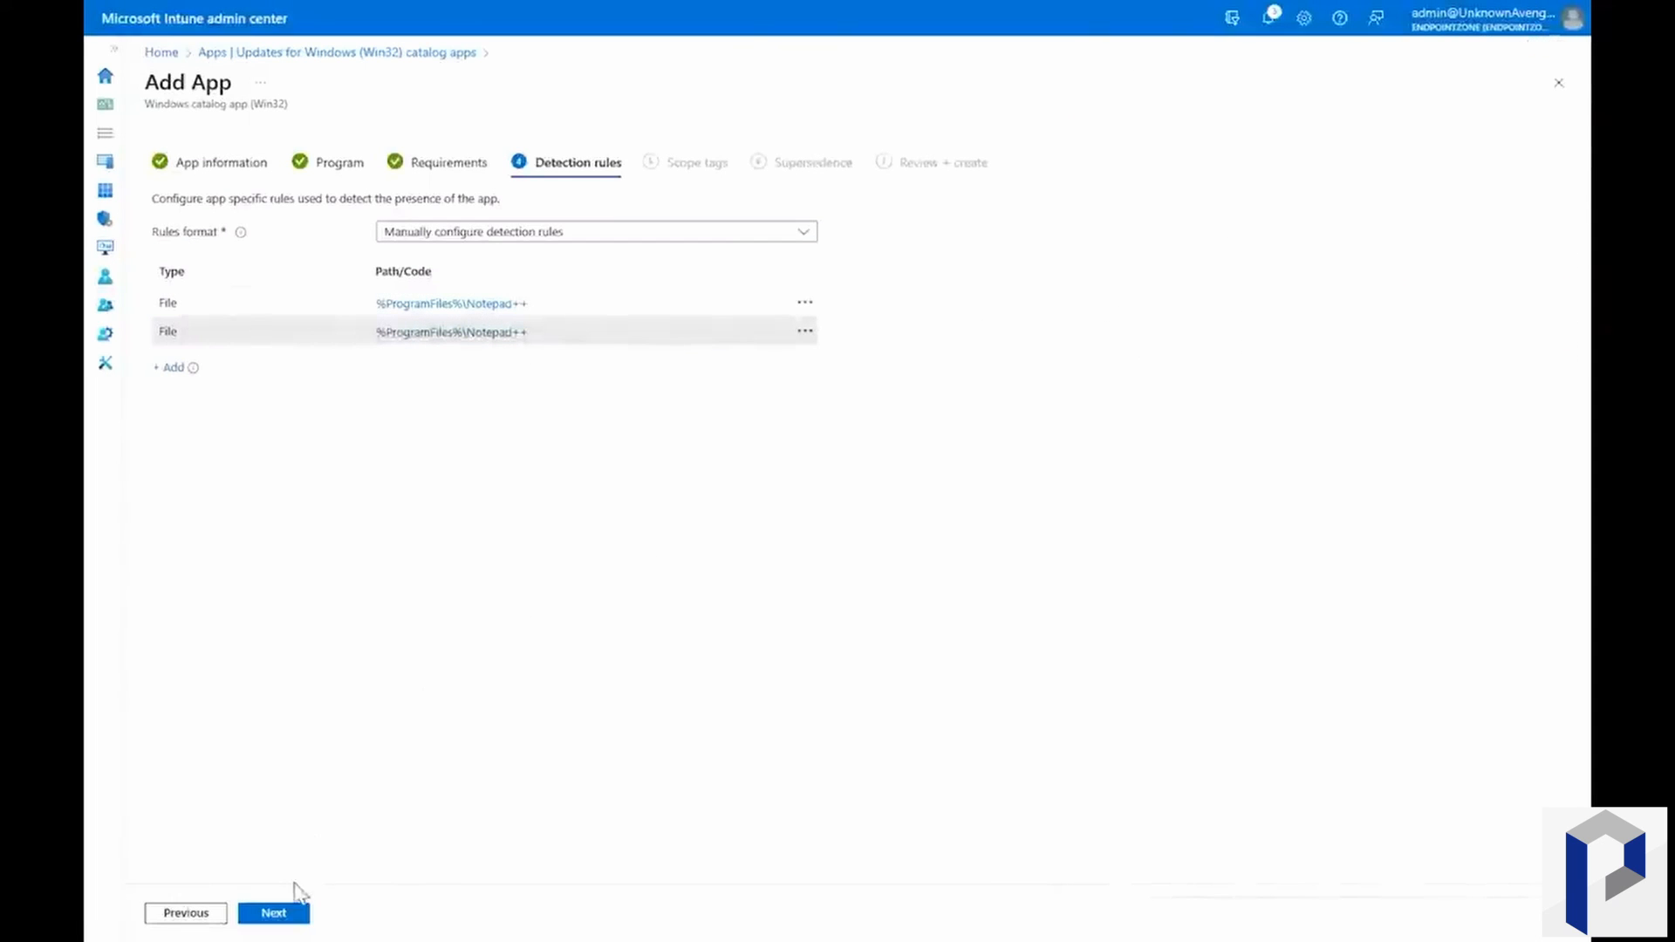
pyautogui.click(274, 913)
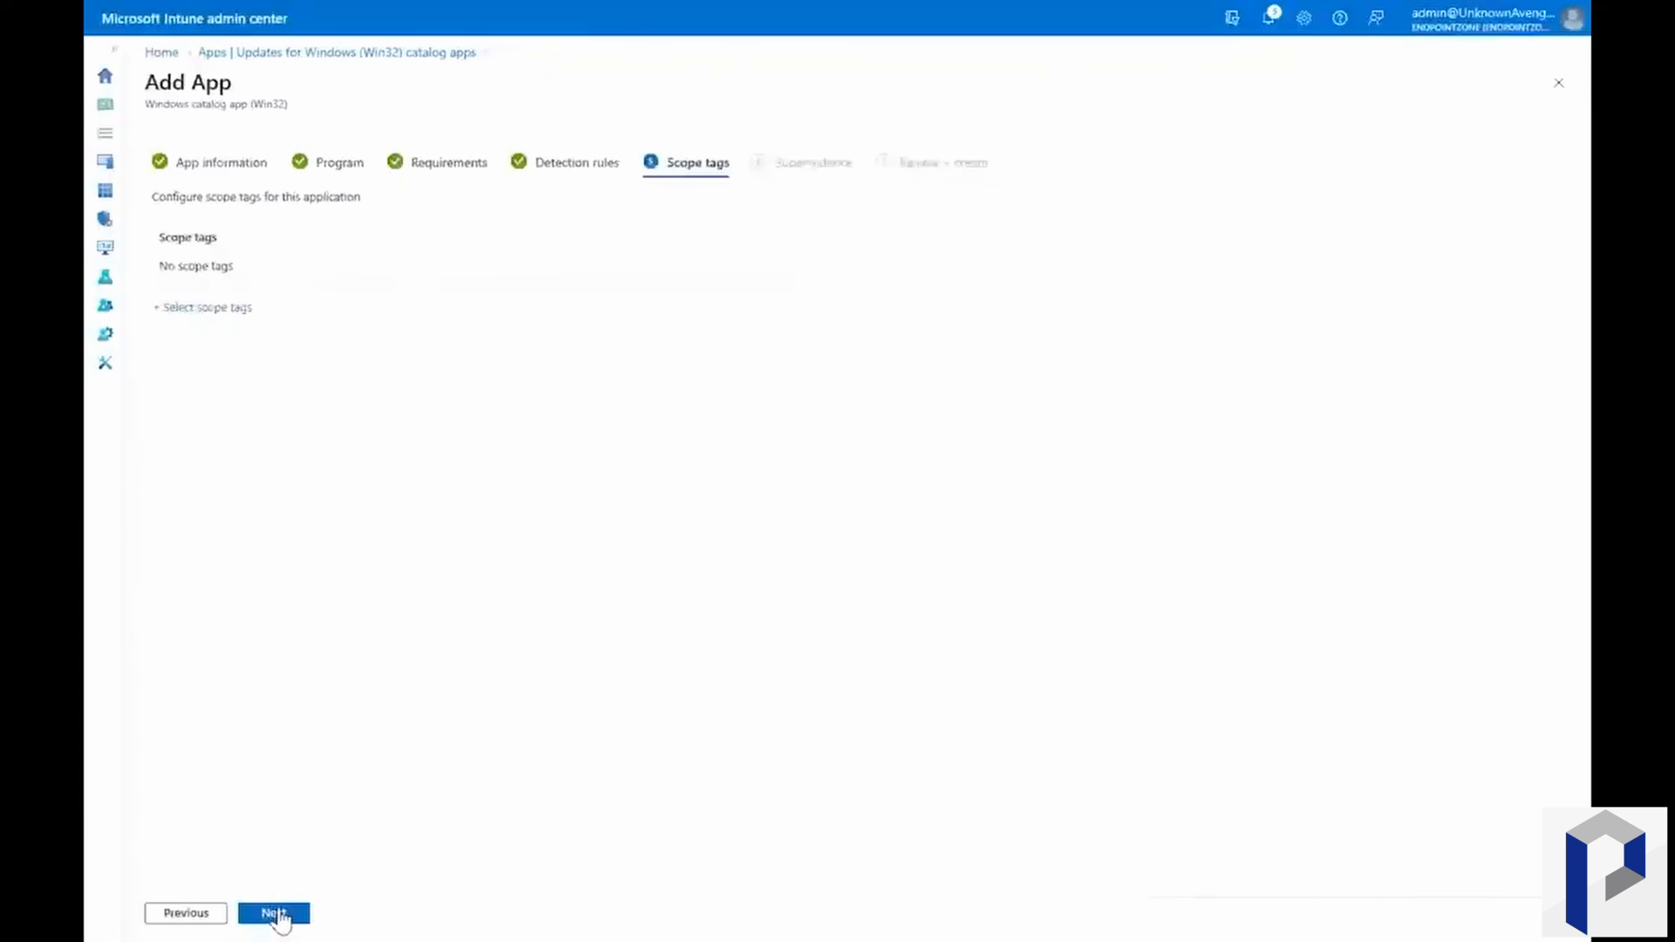
pyautogui.click(274, 913)
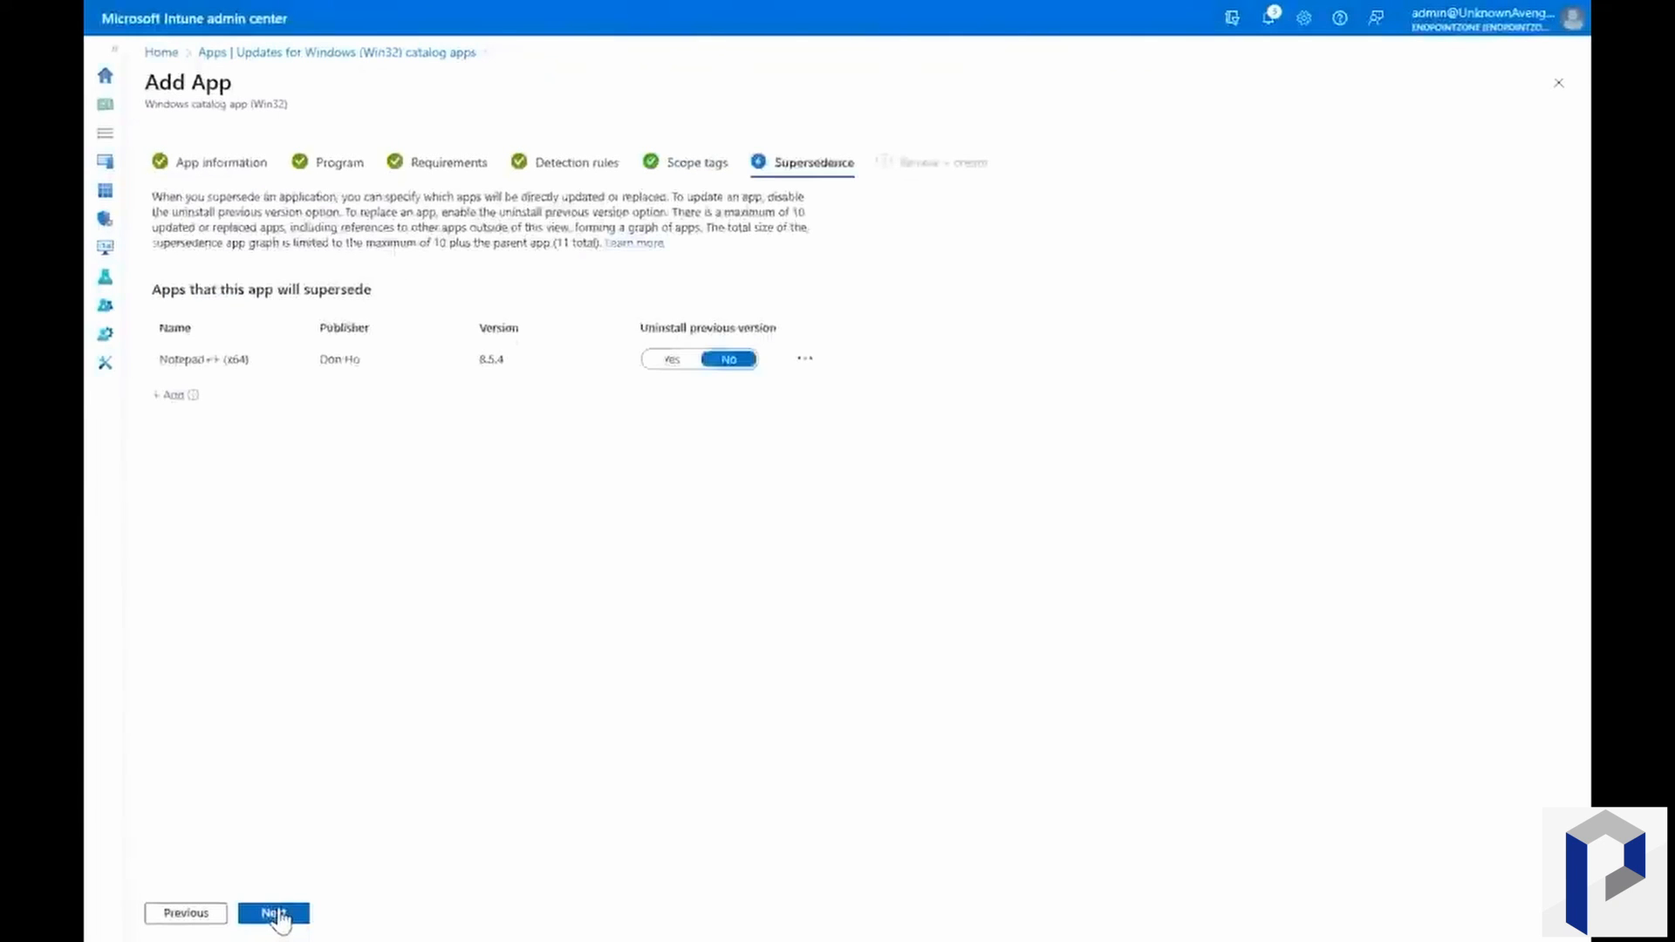